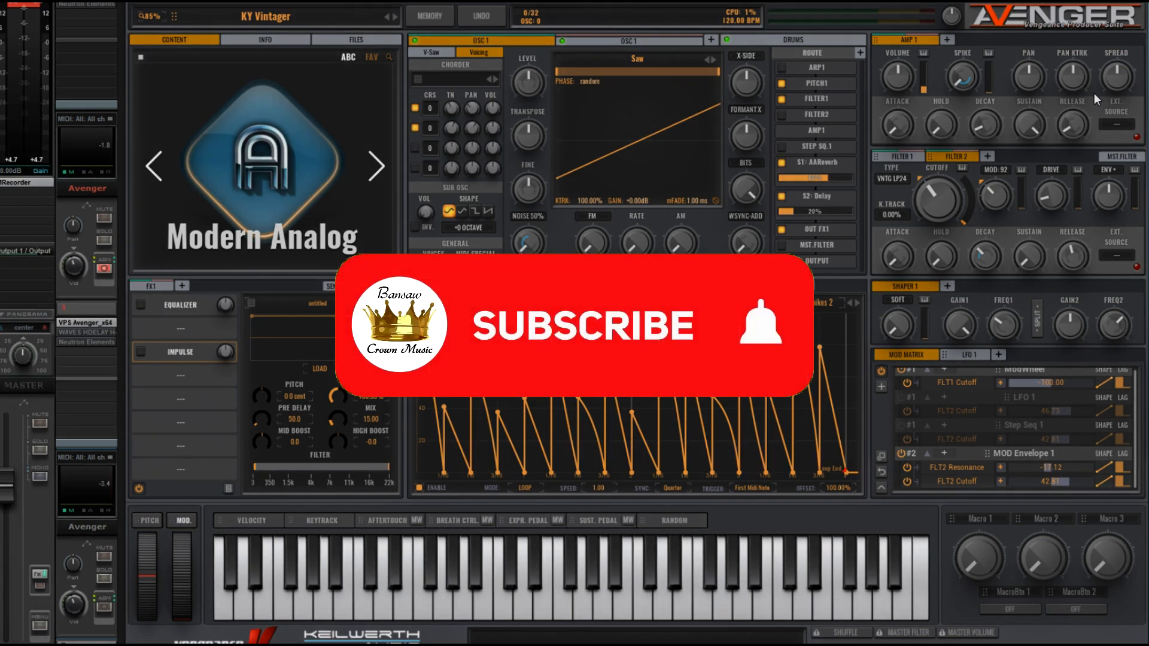
Step: Reset the patch to the Init Preset with MEMORY > Initialize, confirming the warning
{"action": "left_click", "coordinate": [580, 326]}
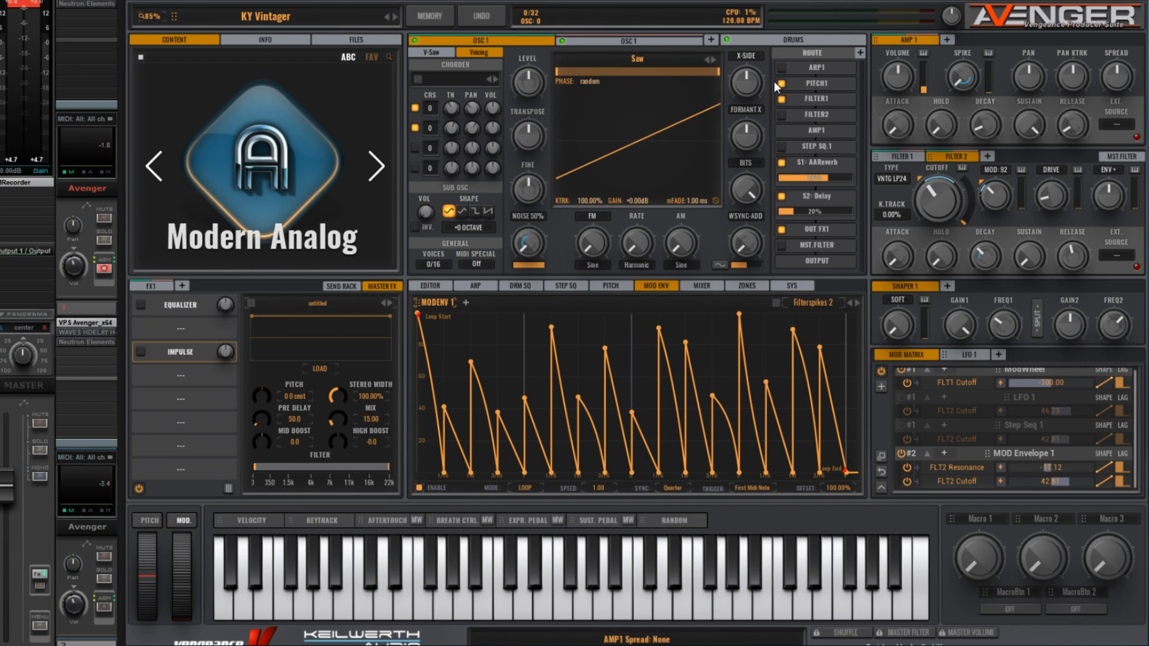
{"action": "left_click", "coordinate": [429, 13]}
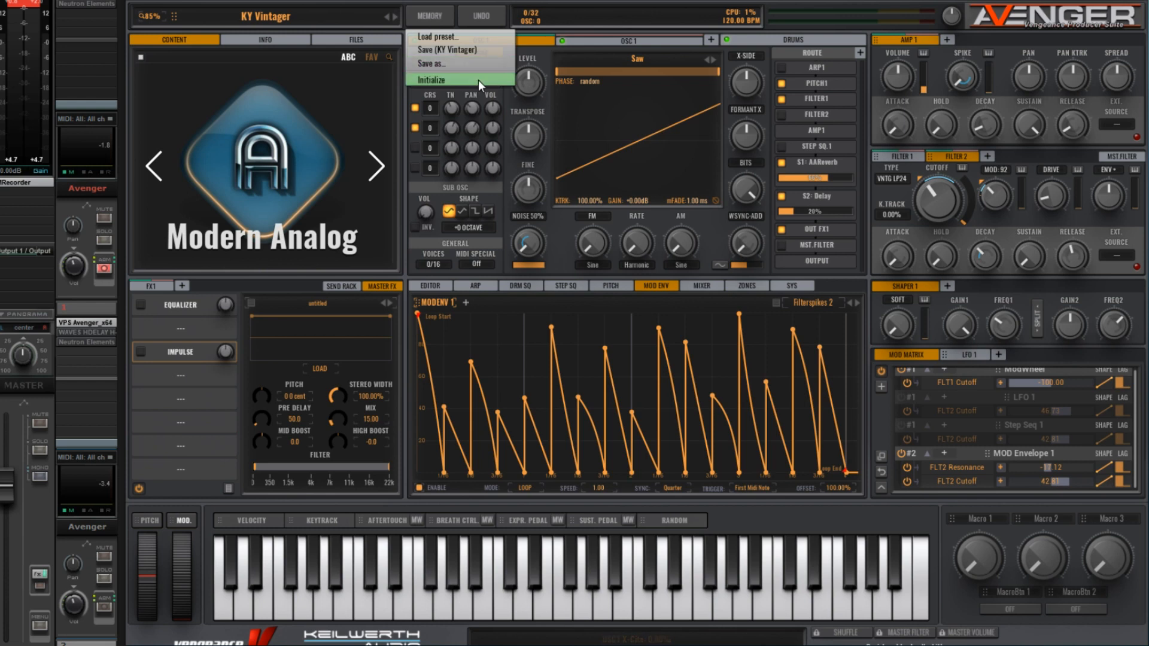
{"action": "left_click", "coordinate": [433, 81]}
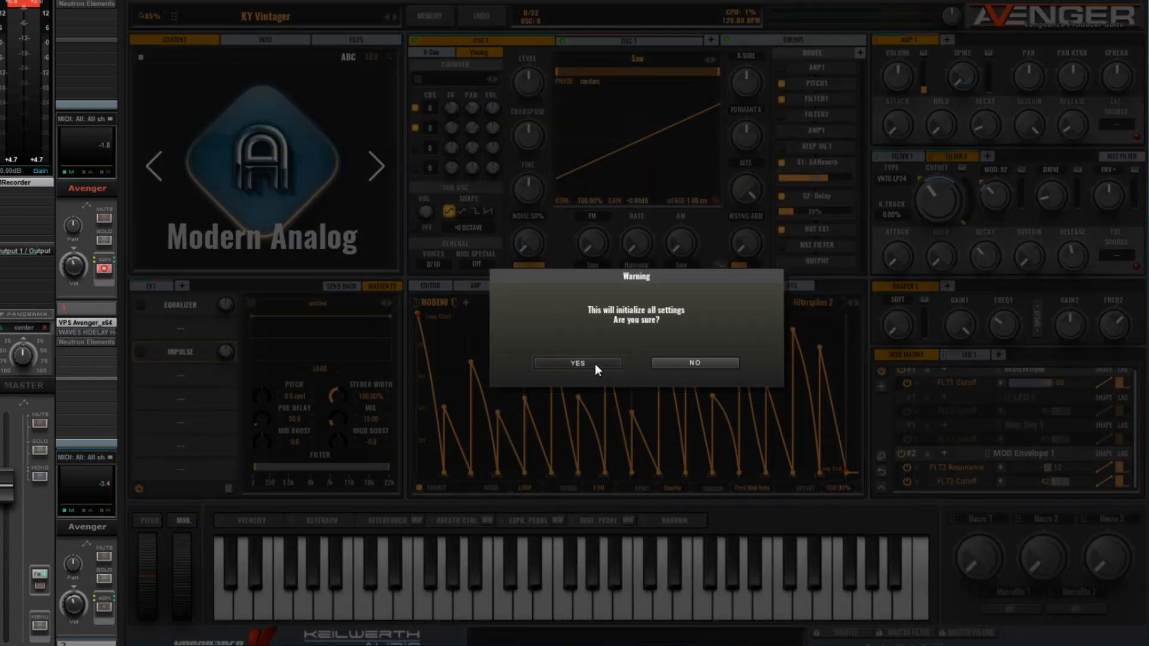
{"action": "left_click", "coordinate": [575, 363]}
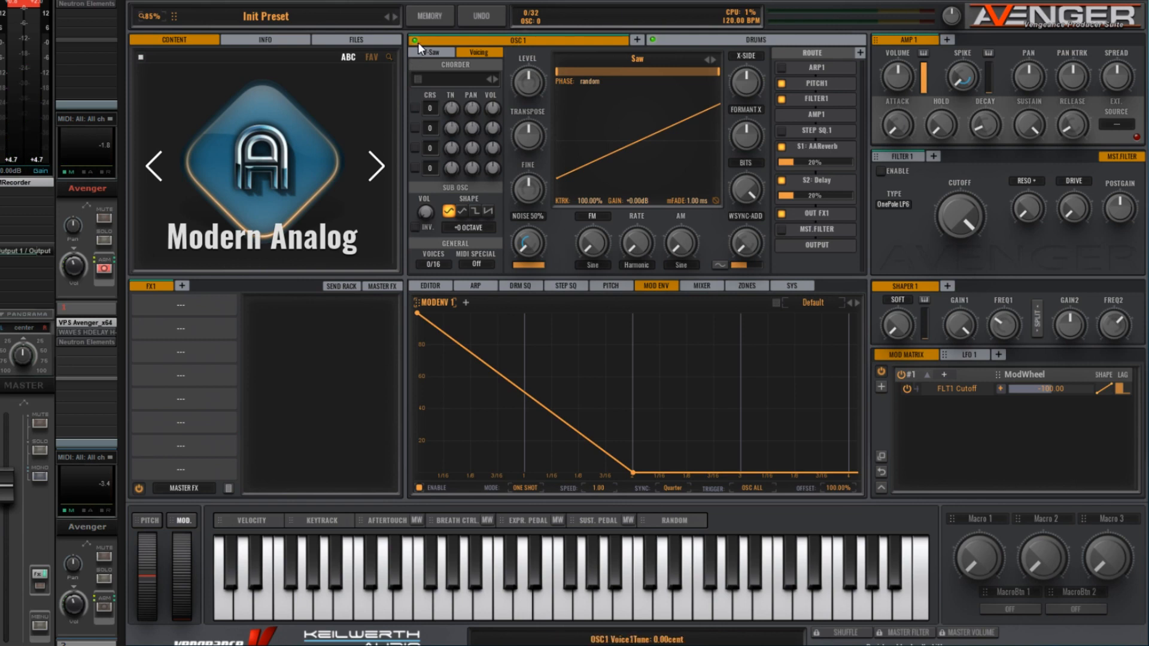
Step: Set oscillator 1's V-Saw unison Detune to 50%
{"action": "left_click", "coordinate": [431, 52]}
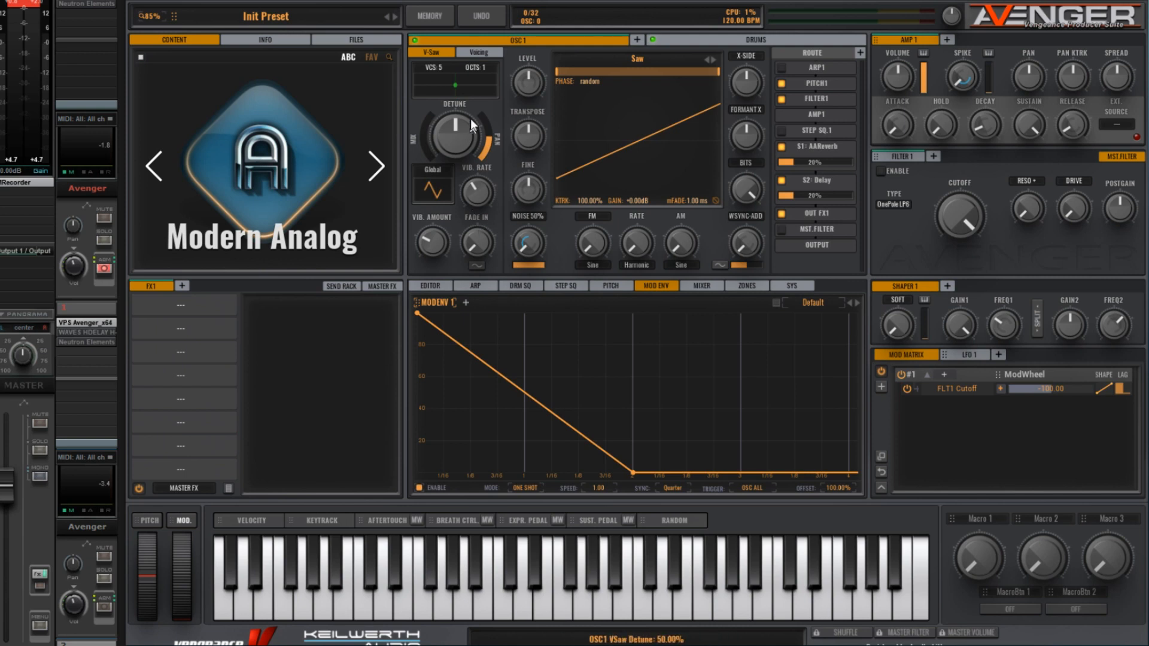
{"action": "left_click", "coordinate": [477, 52]}
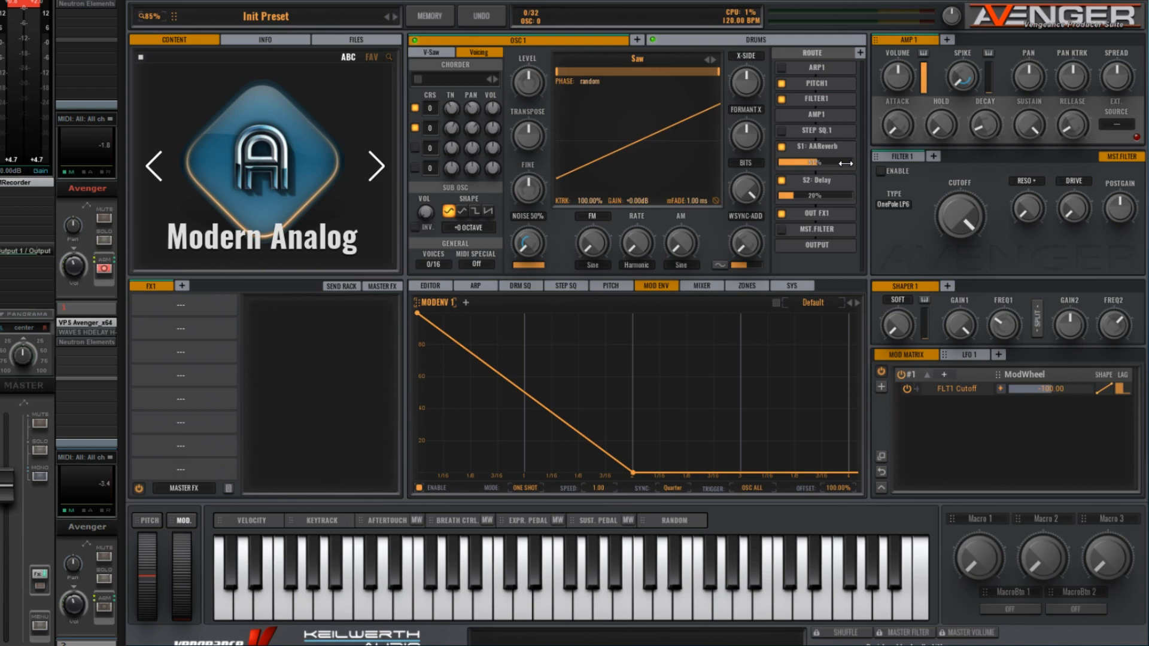
{"action": "mouse_move", "coordinate": [834, 172]}
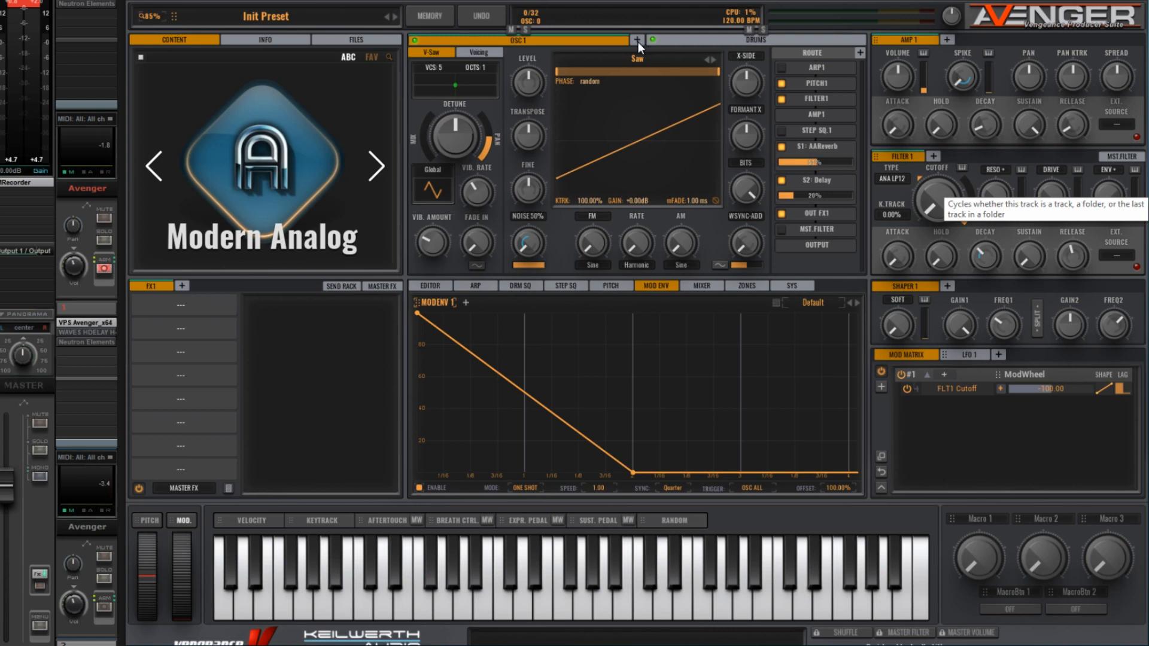
Step: Paste oscillator 1's V-Saw settings and sends into the new oscillator 2
{"action": "right_click", "coordinate": [636, 39]}
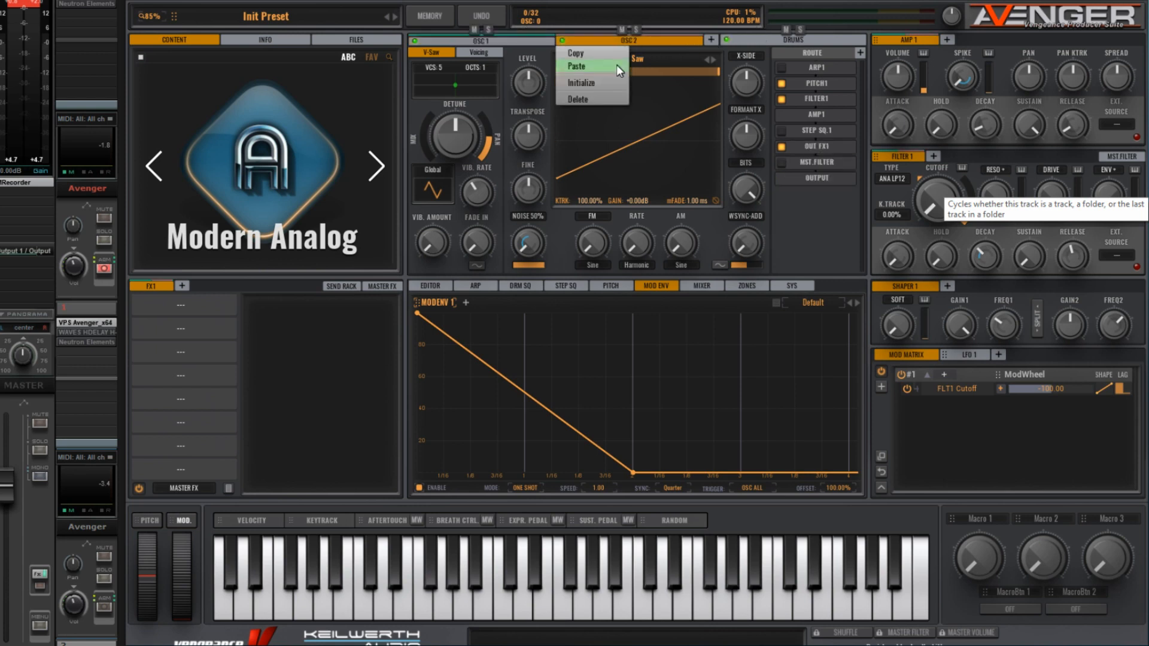
{"action": "left_click", "coordinate": [578, 66]}
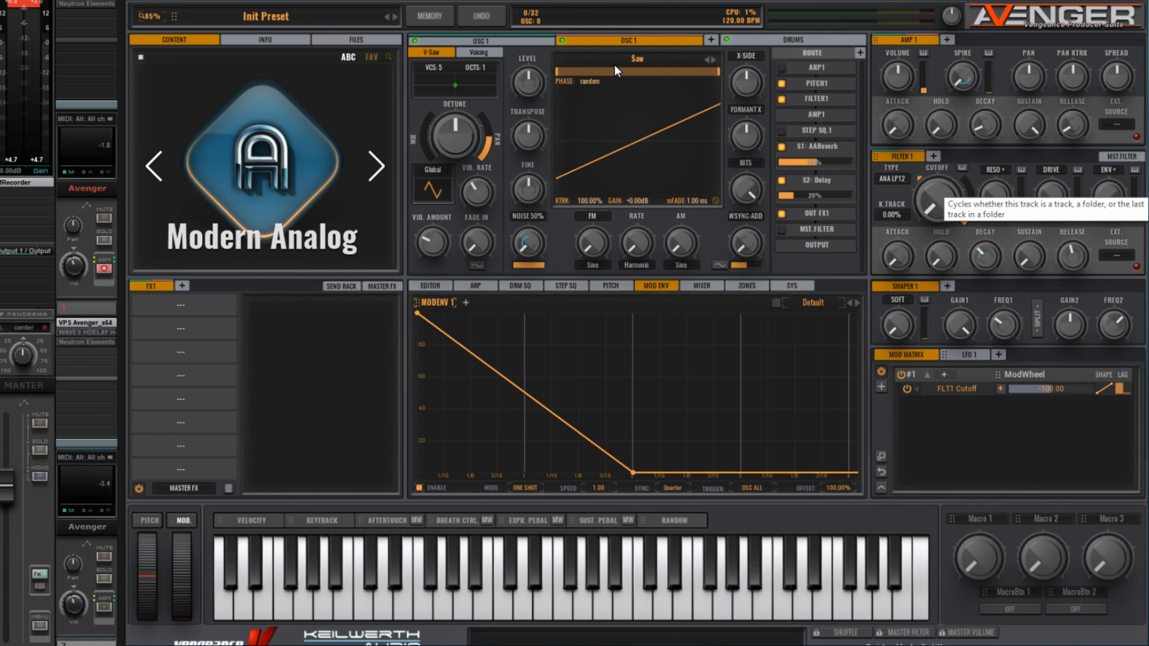
{"action": "mouse_move", "coordinate": [623, 71]}
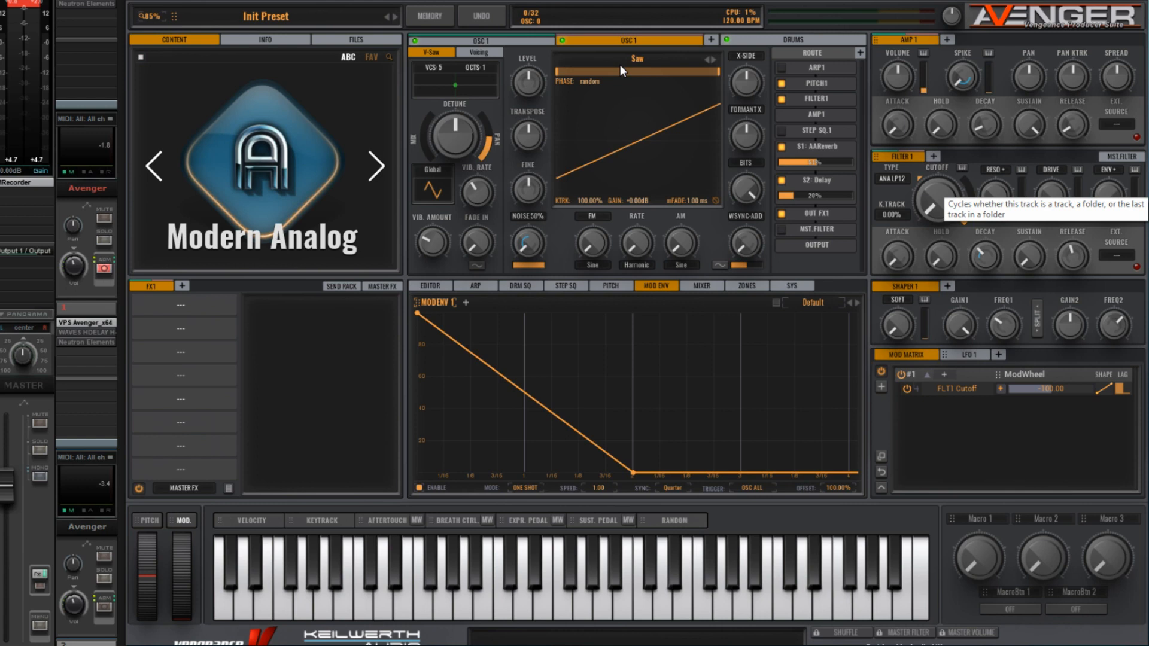
{"action": "mouse_move", "coordinate": [937, 163]}
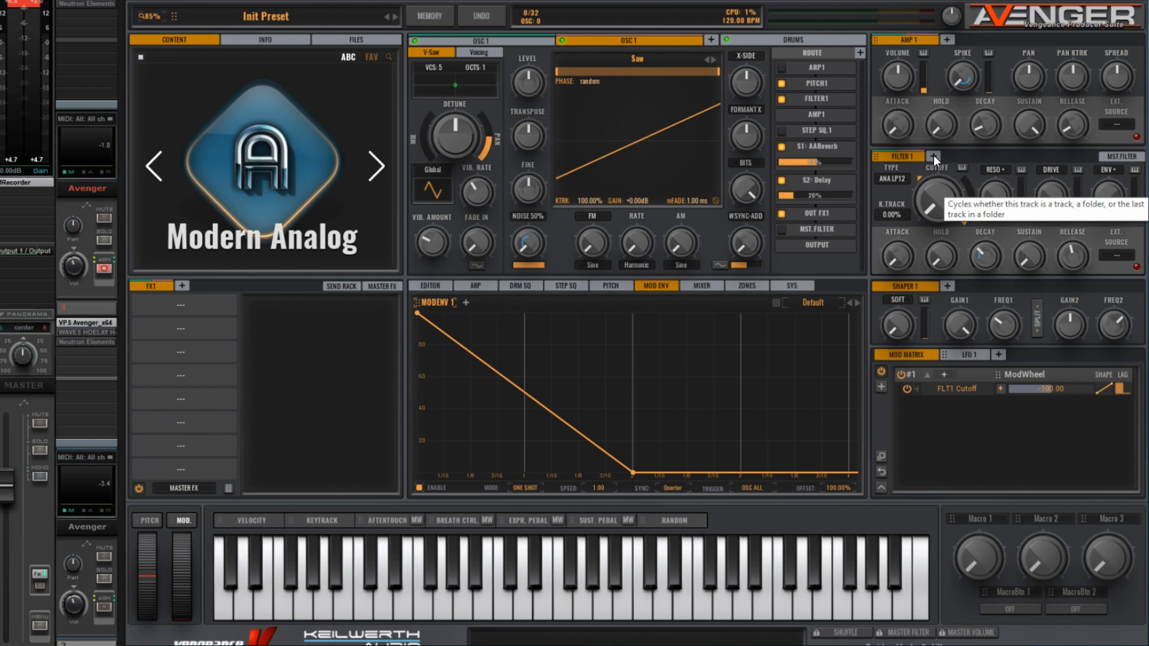
Step: Add filter 2 and browse its low-pass filter type list
{"action": "left_click", "coordinate": [935, 157]}
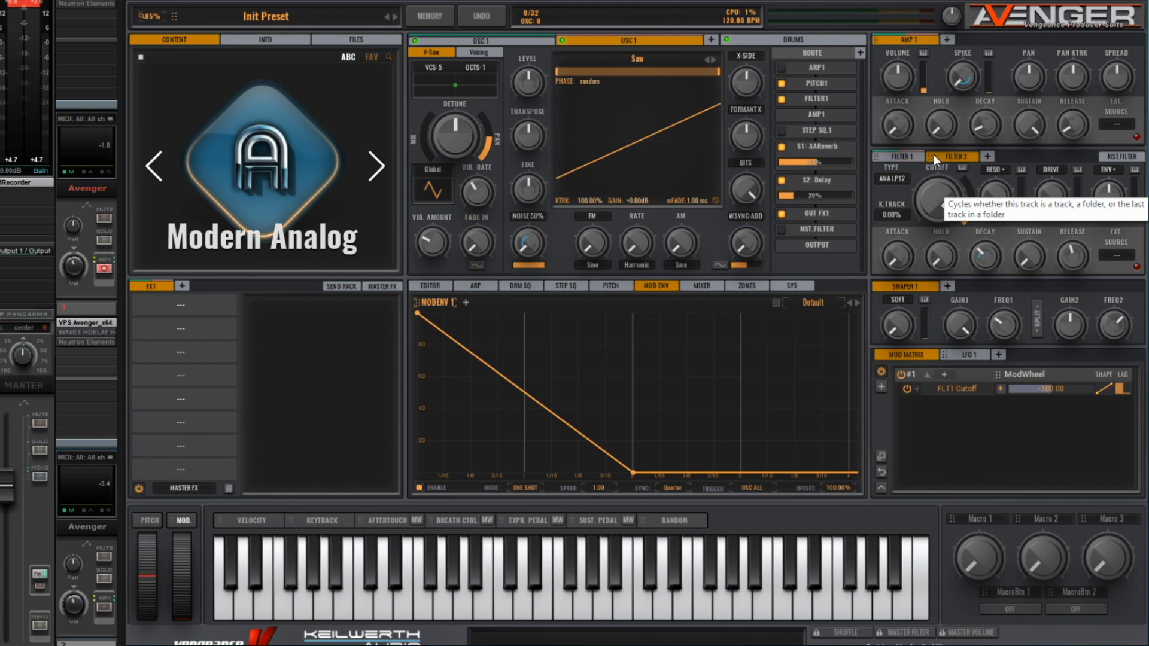
{"action": "mouse_move", "coordinate": [901, 191]}
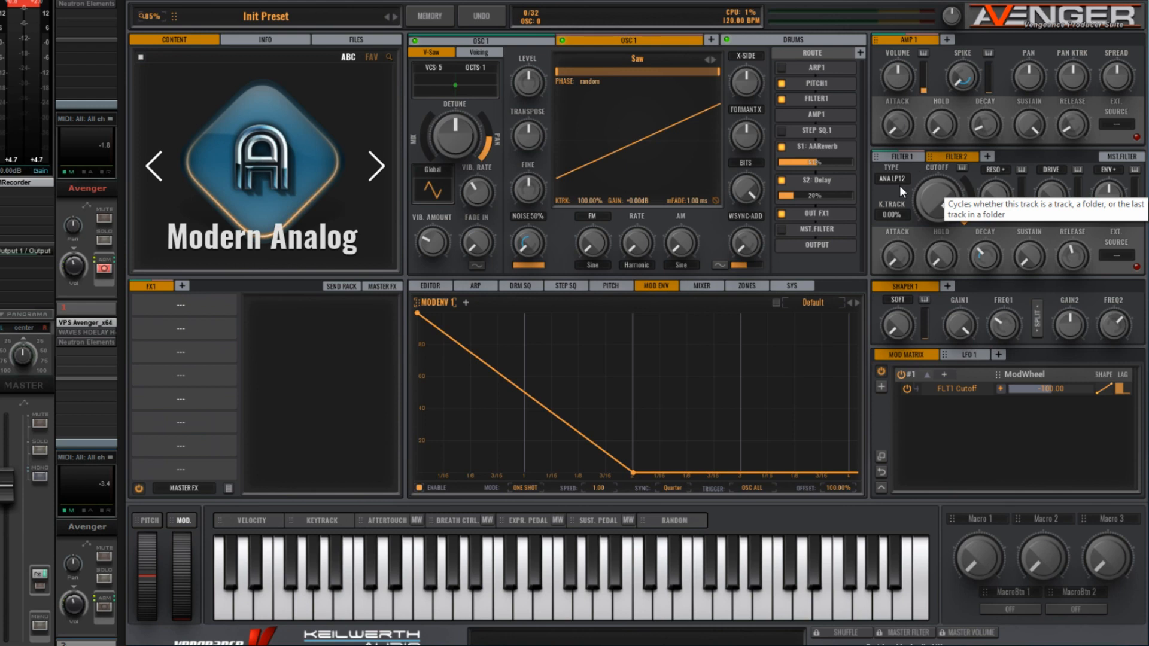
{"action": "left_click", "coordinate": [895, 179]}
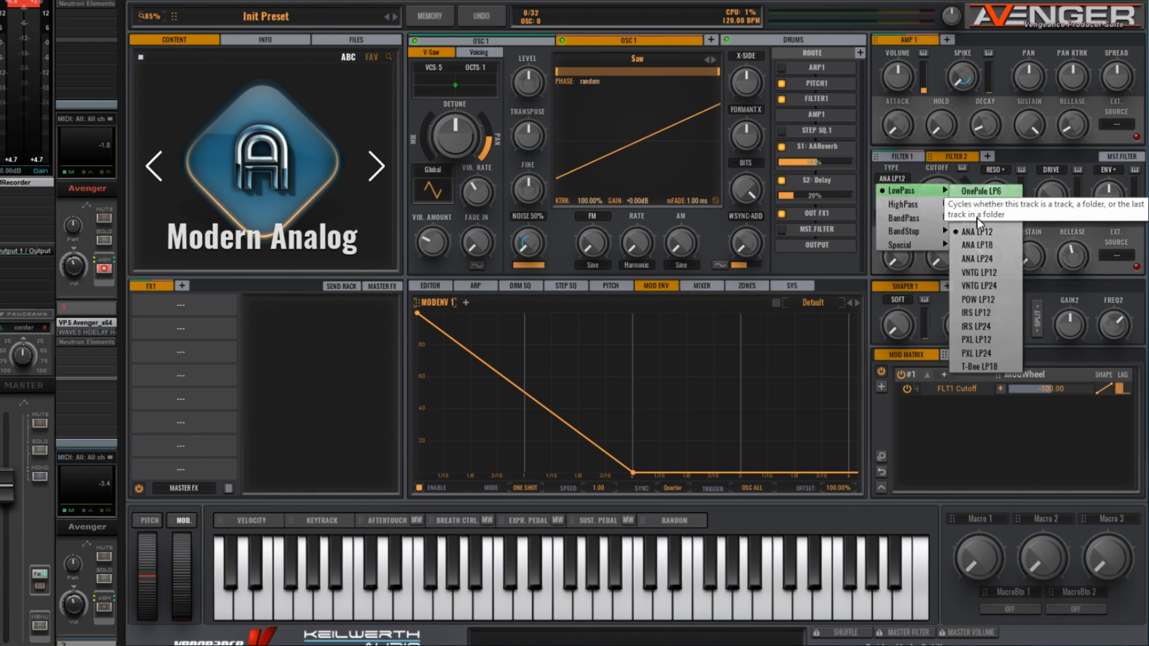
{"action": "mouse_move", "coordinate": [987, 272]}
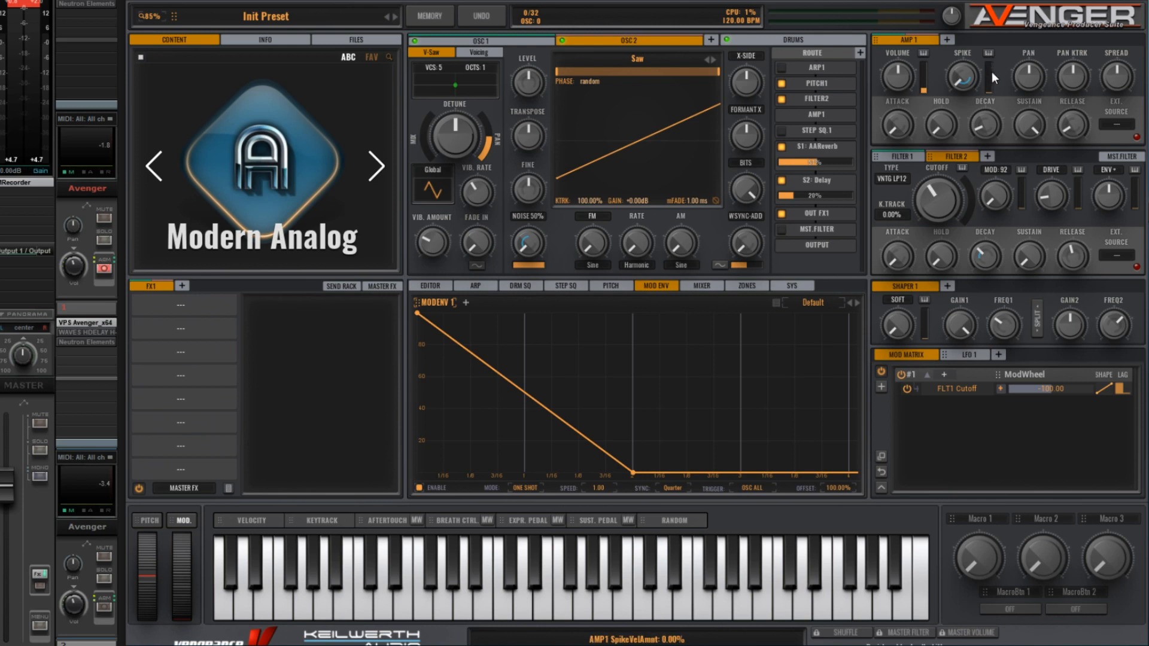
{"action": "mouse_move", "coordinate": [997, 204]}
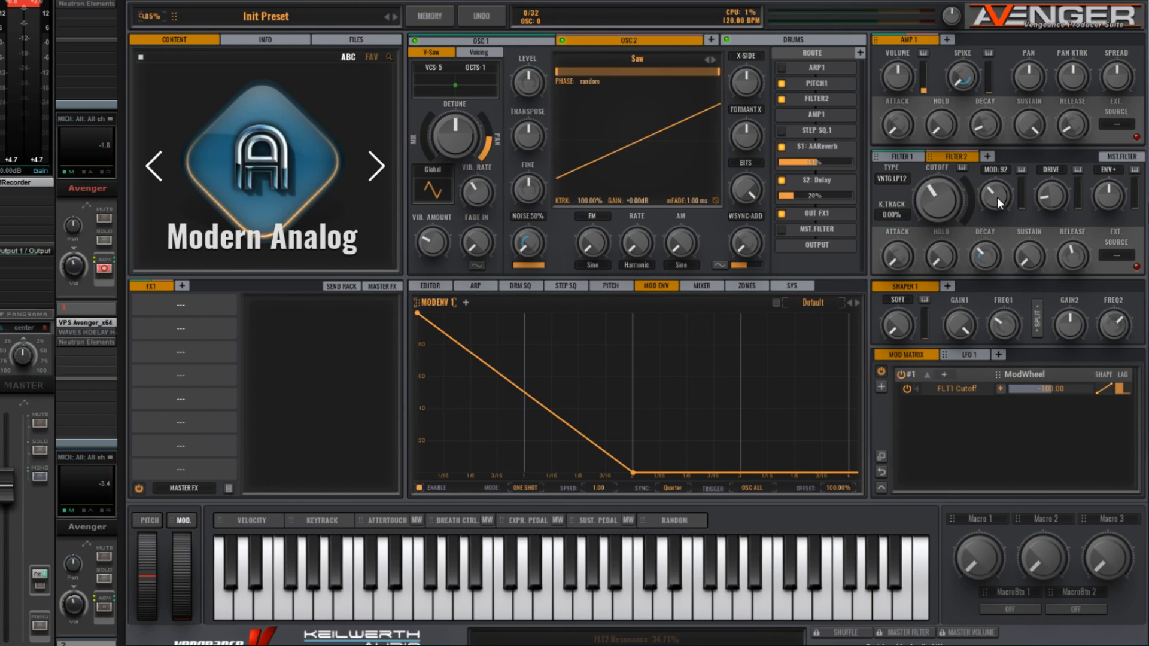
{"action": "mouse_move", "coordinate": [887, 236]}
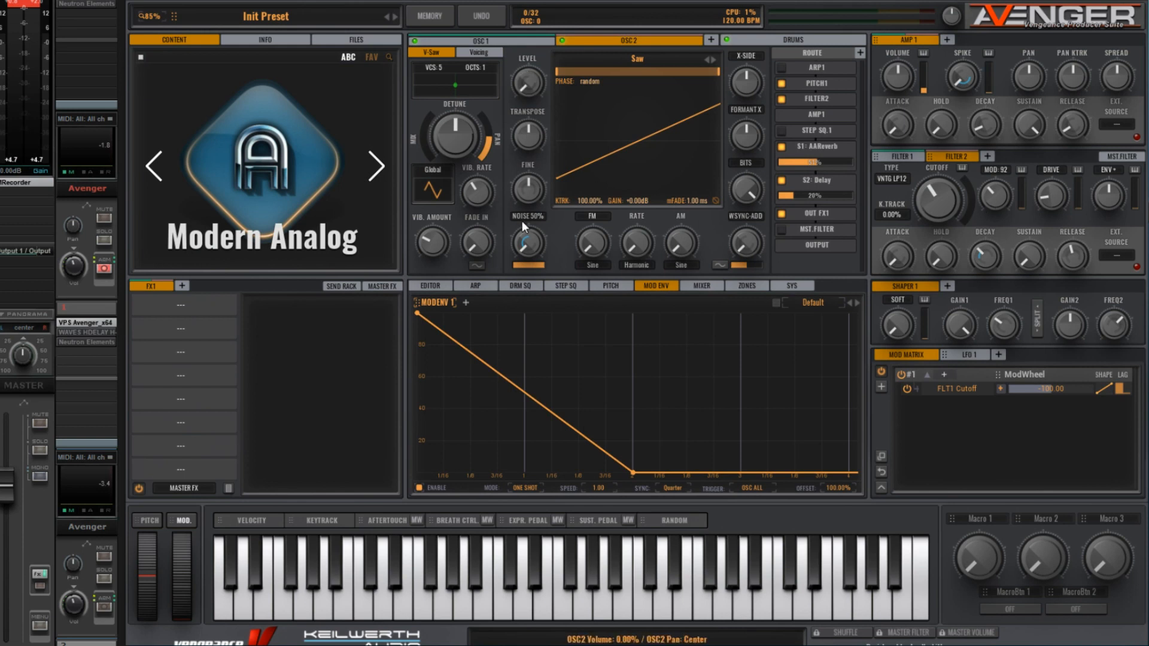
{"action": "mouse_move", "coordinate": [951, 179]}
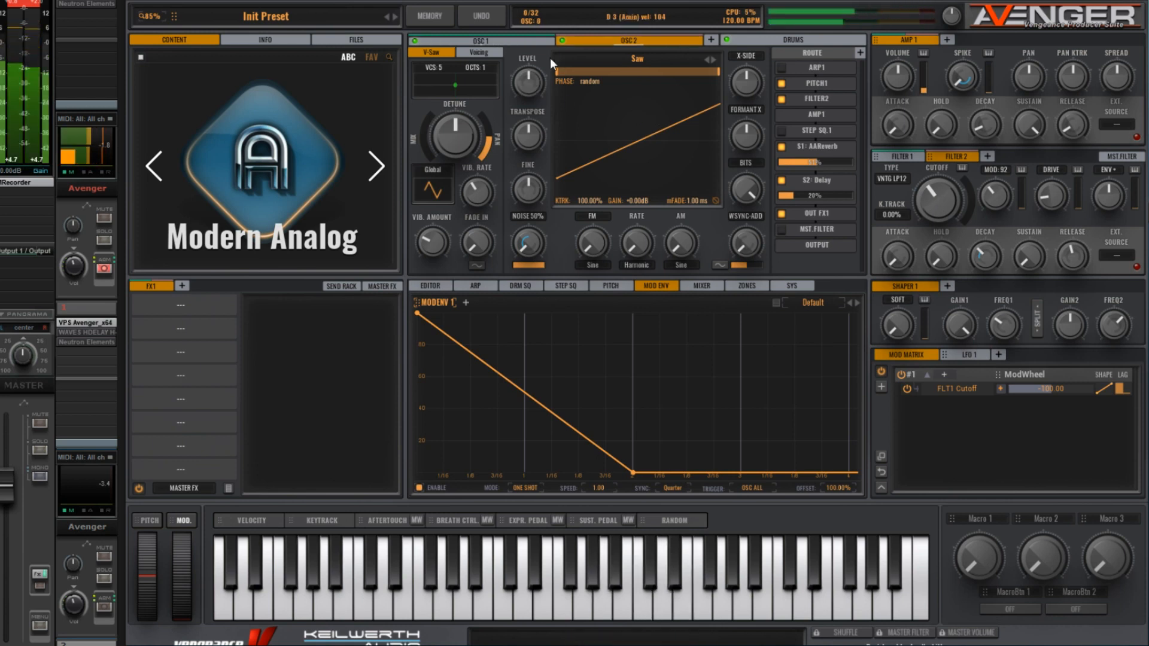
{"action": "left_click", "coordinate": [479, 13]}
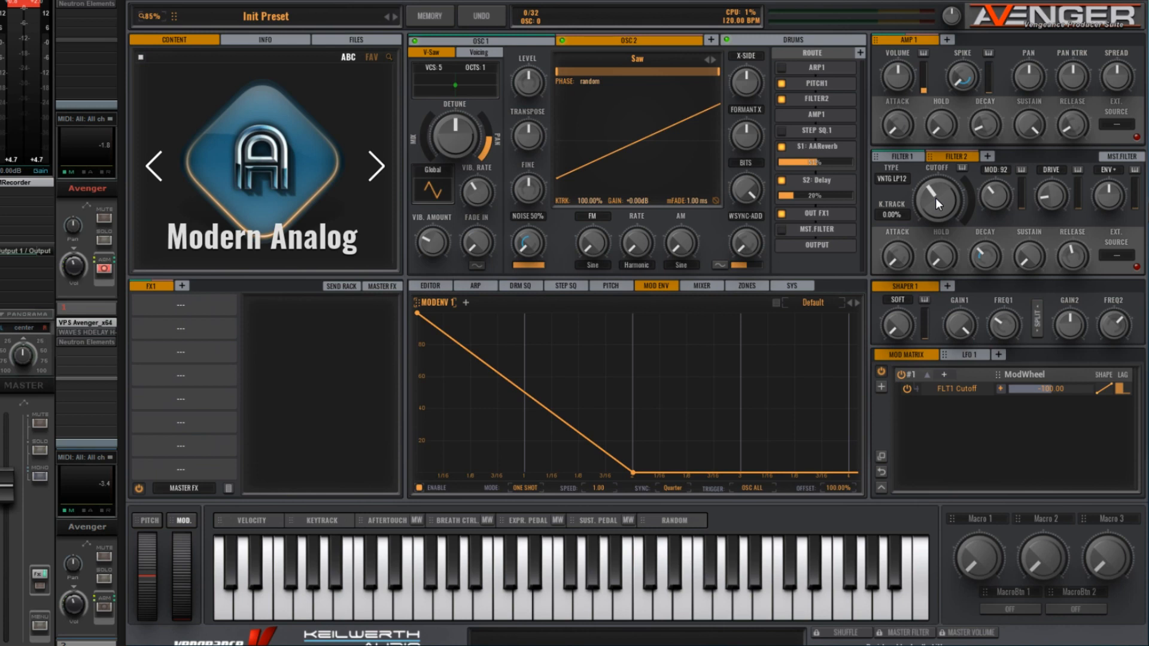
{"action": "mouse_move", "coordinate": [974, 219]}
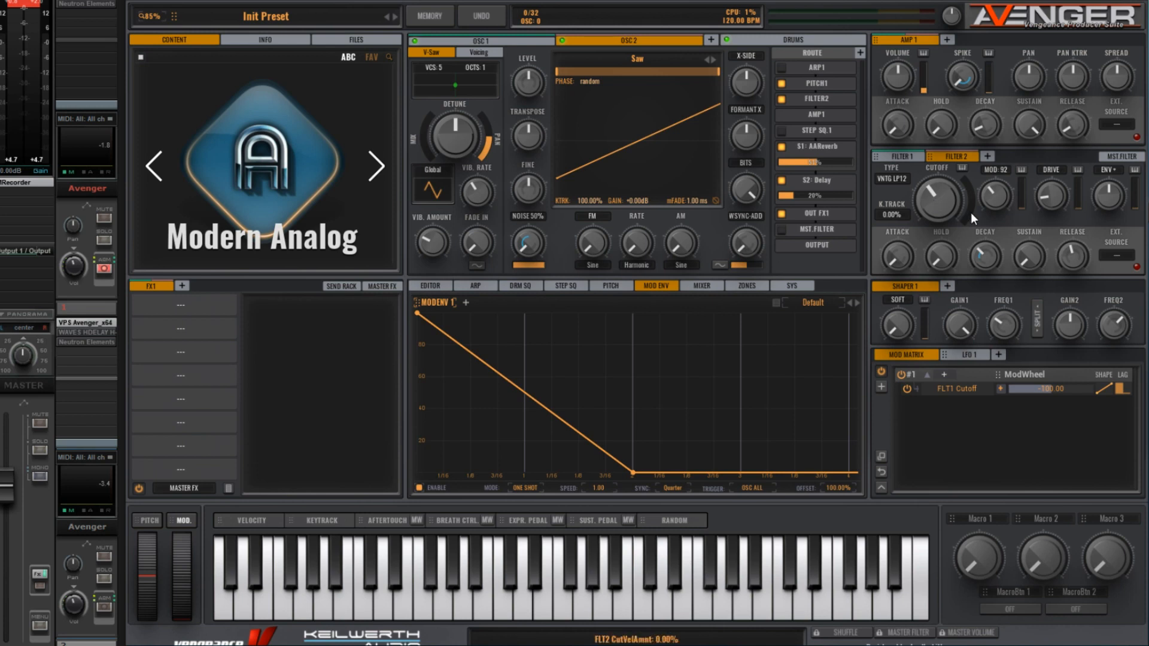
{"action": "mouse_move", "coordinate": [978, 220]}
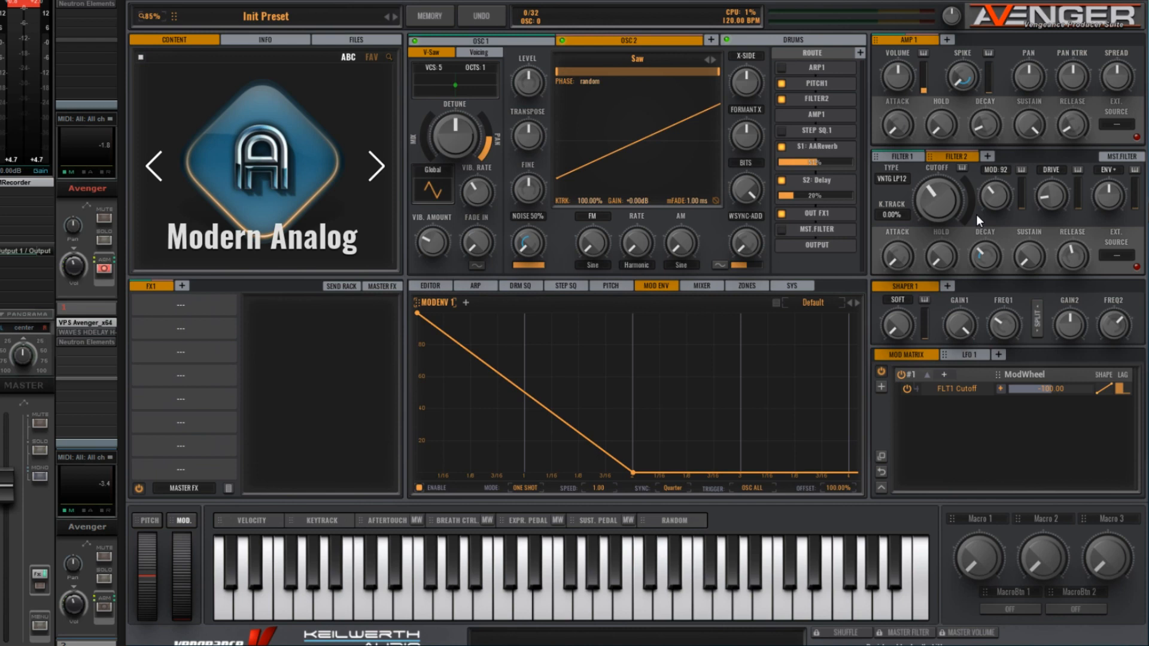
{"action": "mouse_move", "coordinate": [455, 290]}
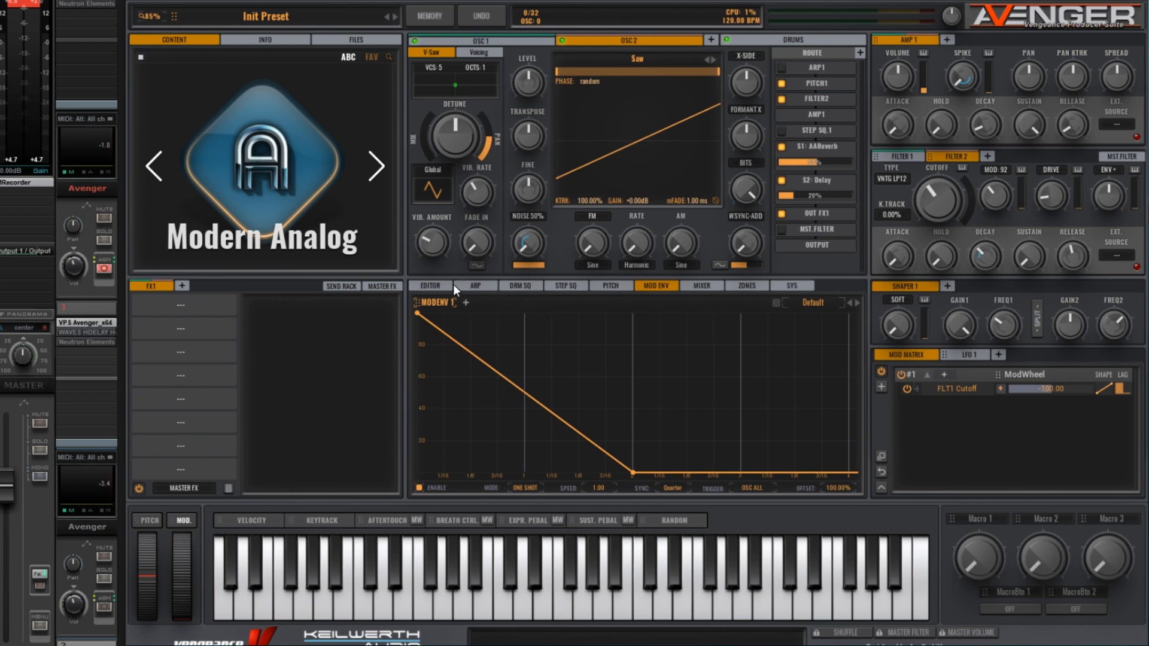
{"action": "mouse_move", "coordinate": [454, 291]}
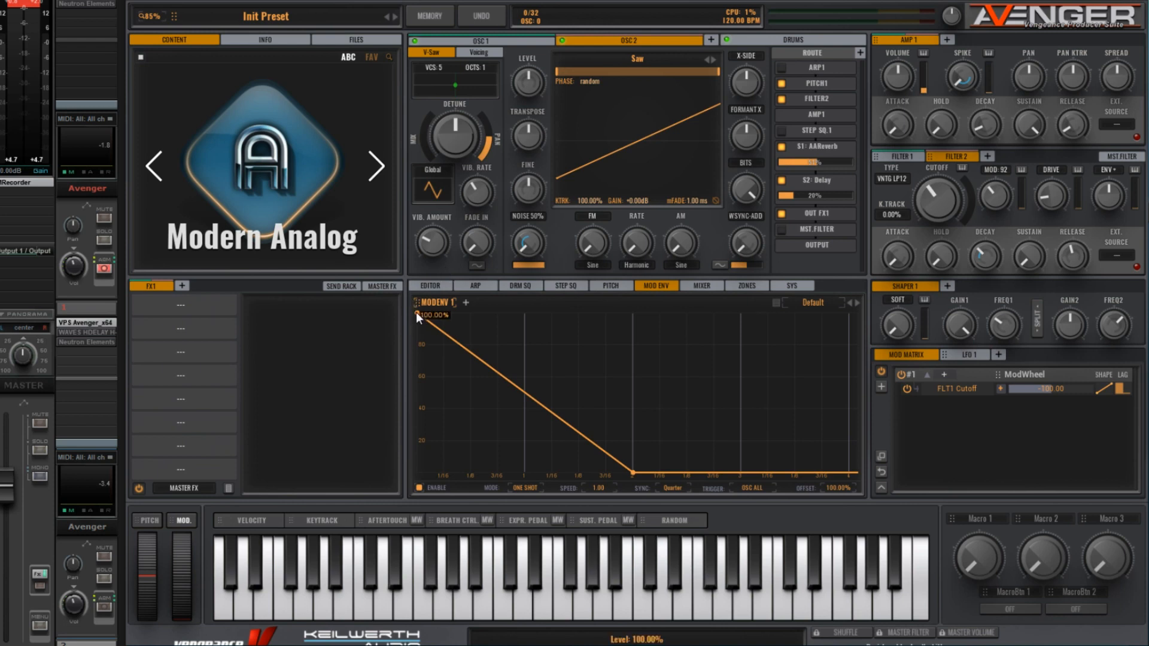
{"action": "mouse_move", "coordinate": [774, 298]}
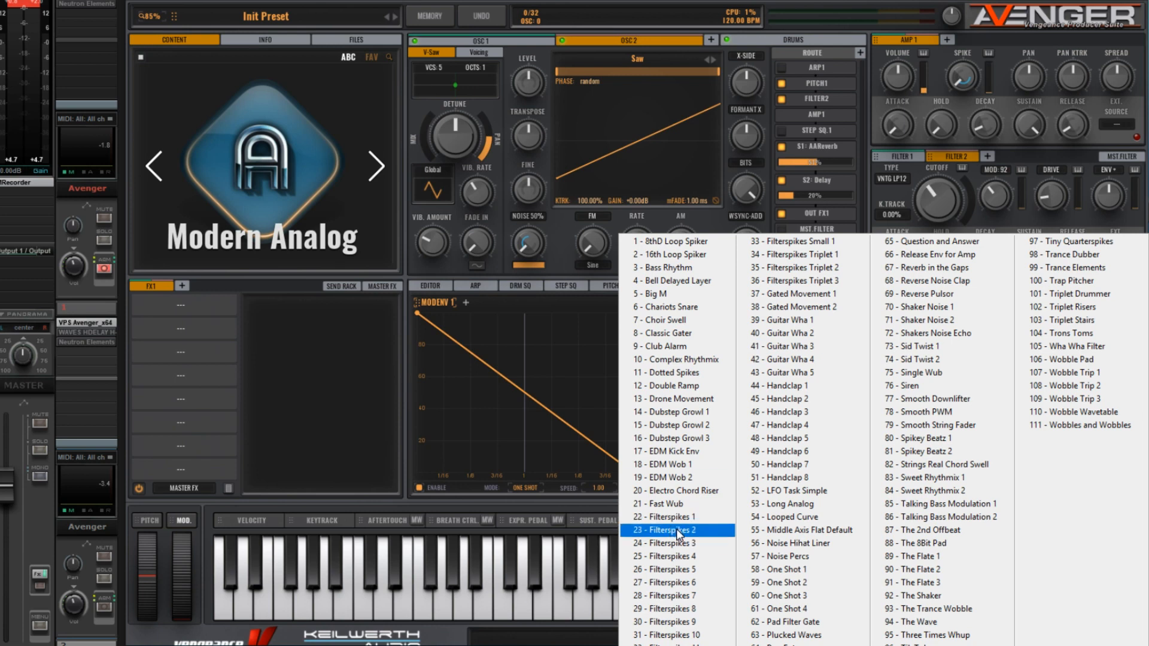
Step: Load the 23 - Filterspikes 2 preset into the mod envelope
{"action": "left_click", "coordinate": [670, 530]}
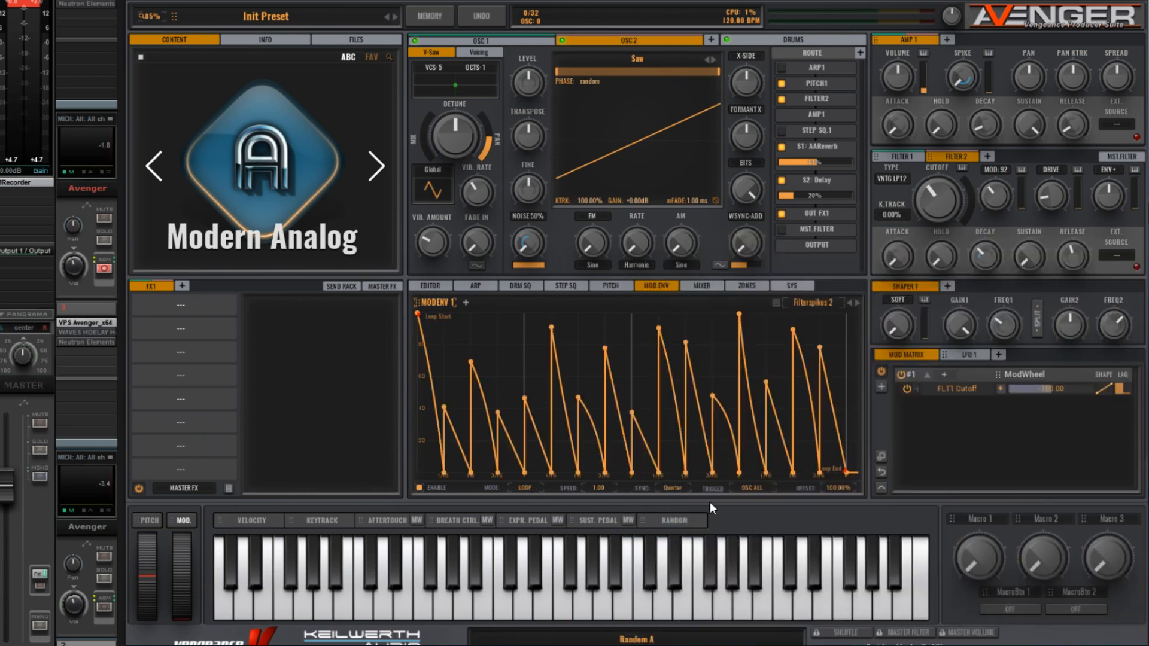
{"action": "mouse_move", "coordinate": [730, 513]}
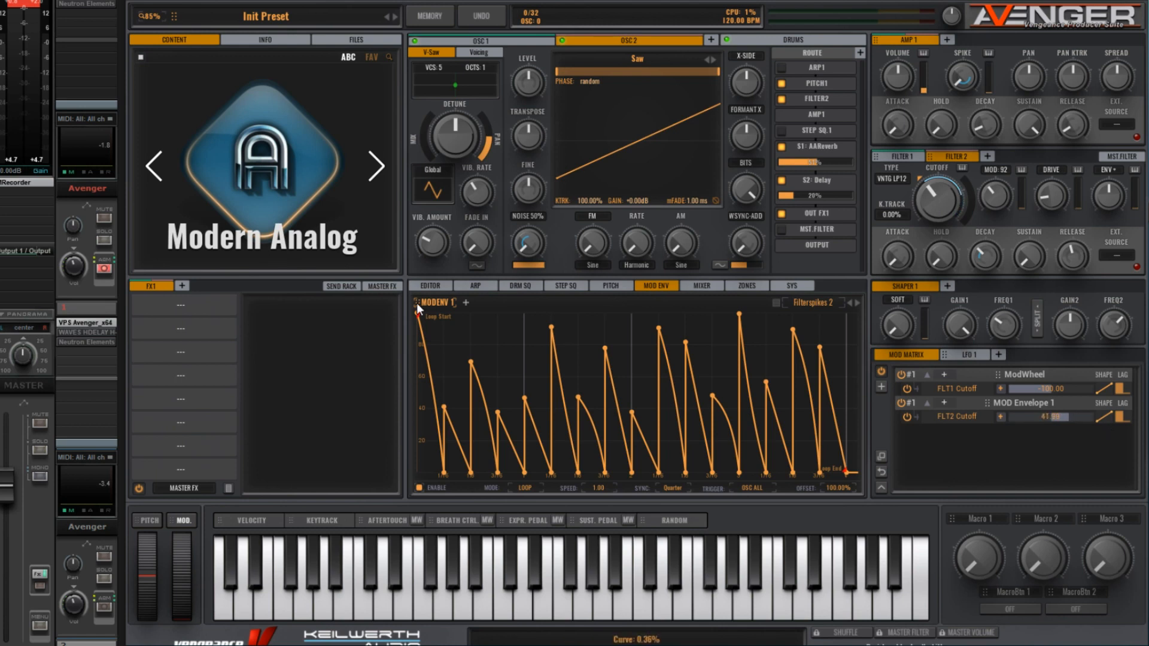
{"action": "mouse_move", "coordinate": [632, 273]}
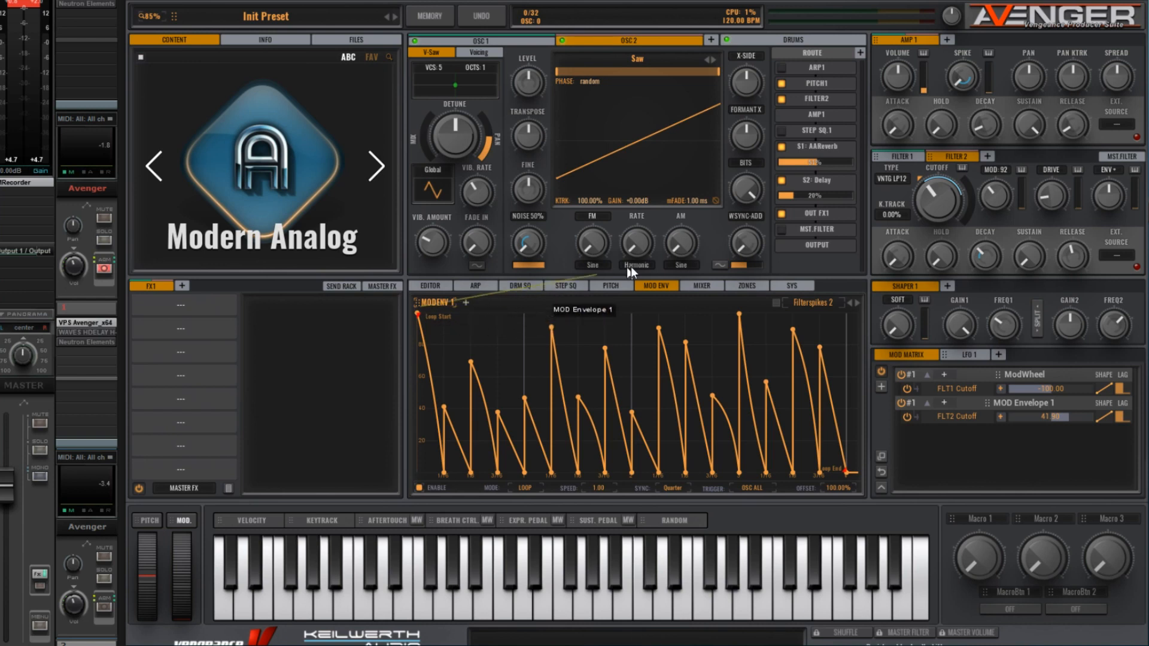
Step: Route MODENV 1 to filter 2's resonance with a negative amount
{"action": "left_click", "coordinate": [945, 402]}
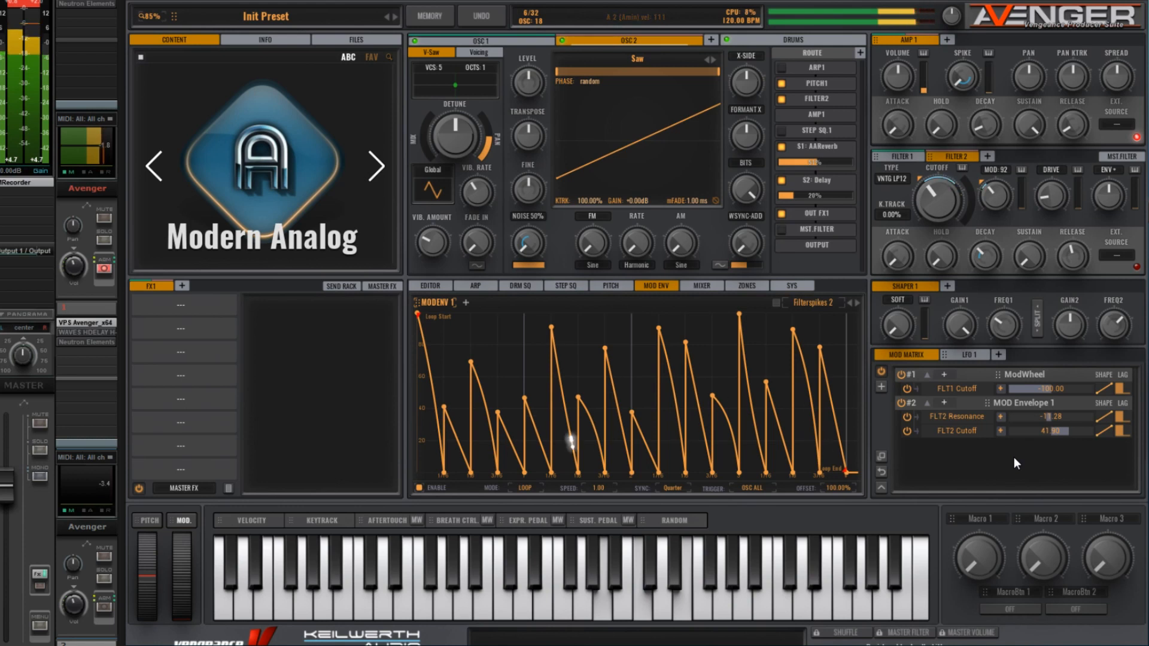
{"action": "mouse_move", "coordinate": [760, 497]}
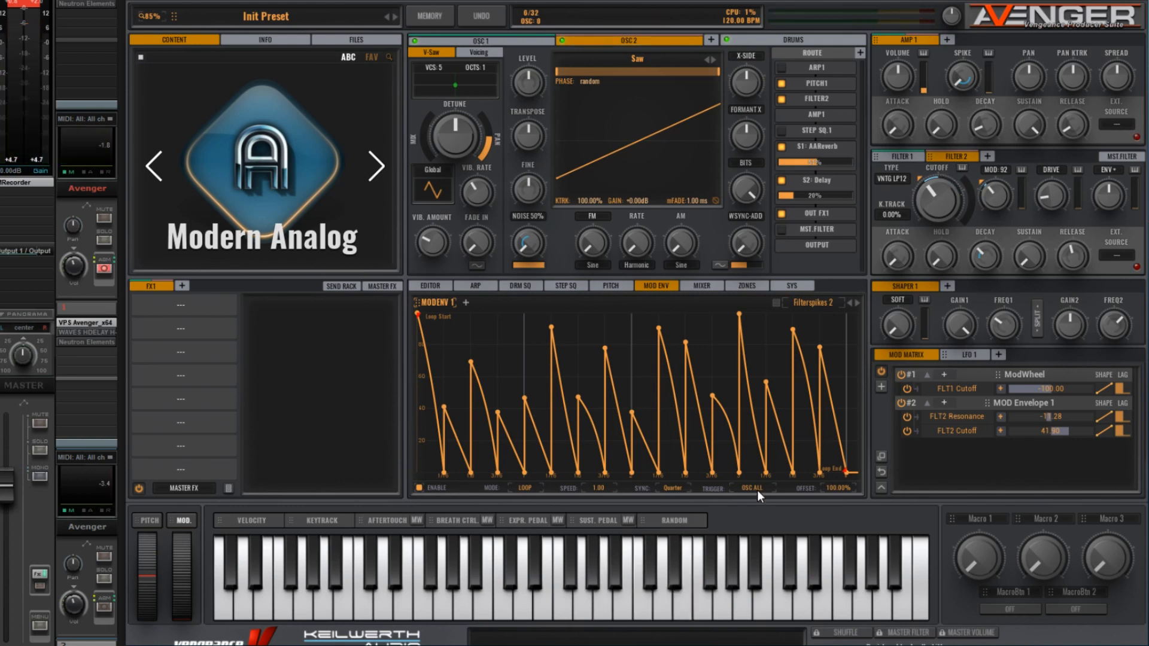
{"action": "mouse_move", "coordinate": [762, 492]}
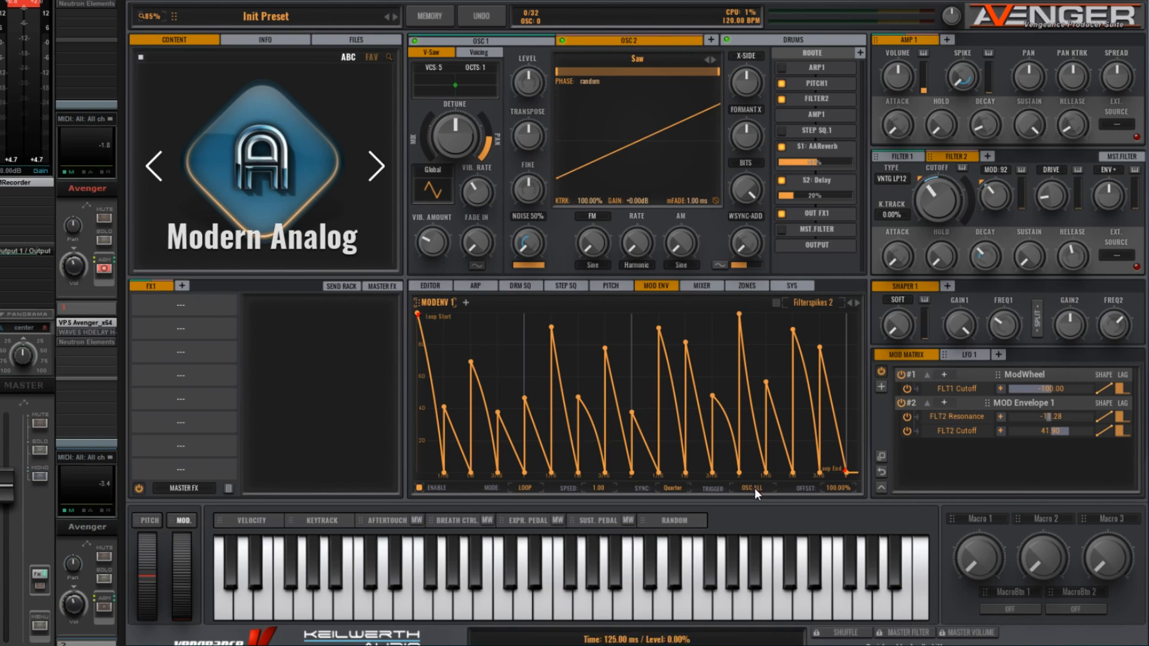
{"action": "mouse_move", "coordinate": [760, 497]}
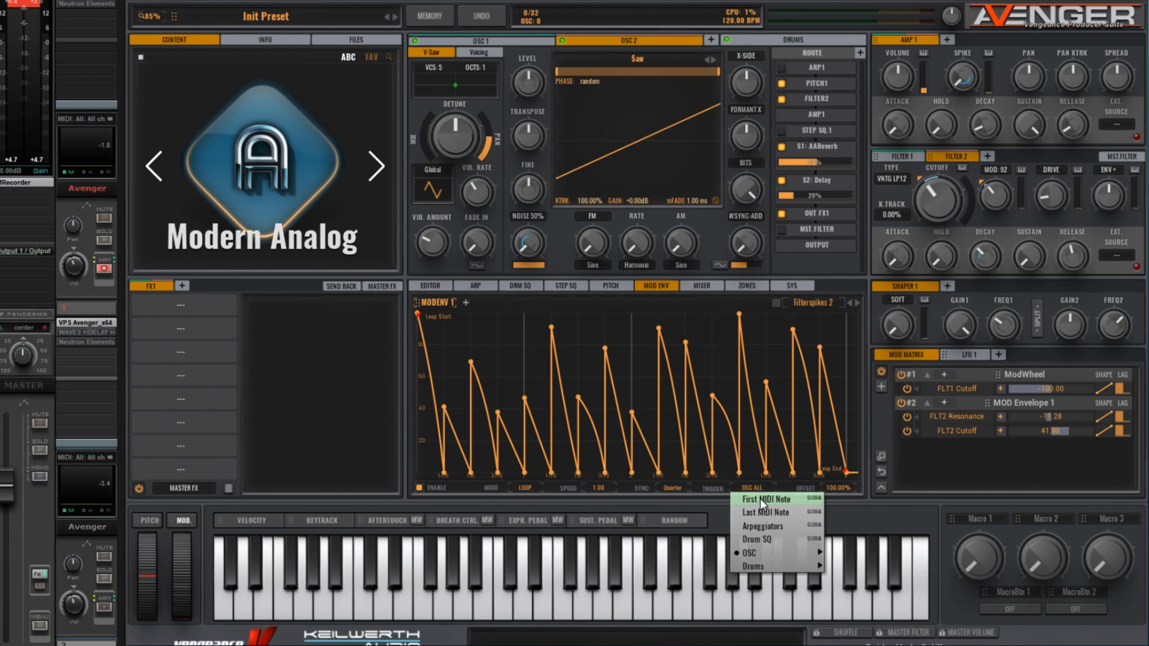
Step: Set the mod envelope trigger to First MIDI Note instead of OSC ALL
{"action": "left_click", "coordinate": [769, 499]}
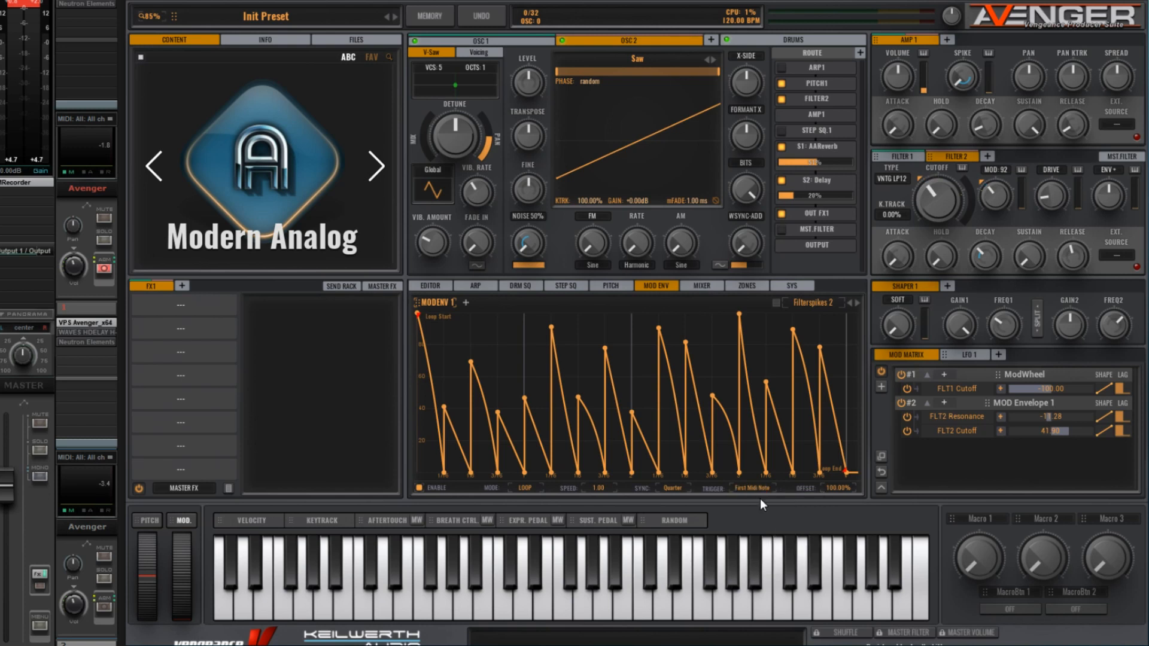
{"action": "mouse_move", "coordinate": [661, 359]}
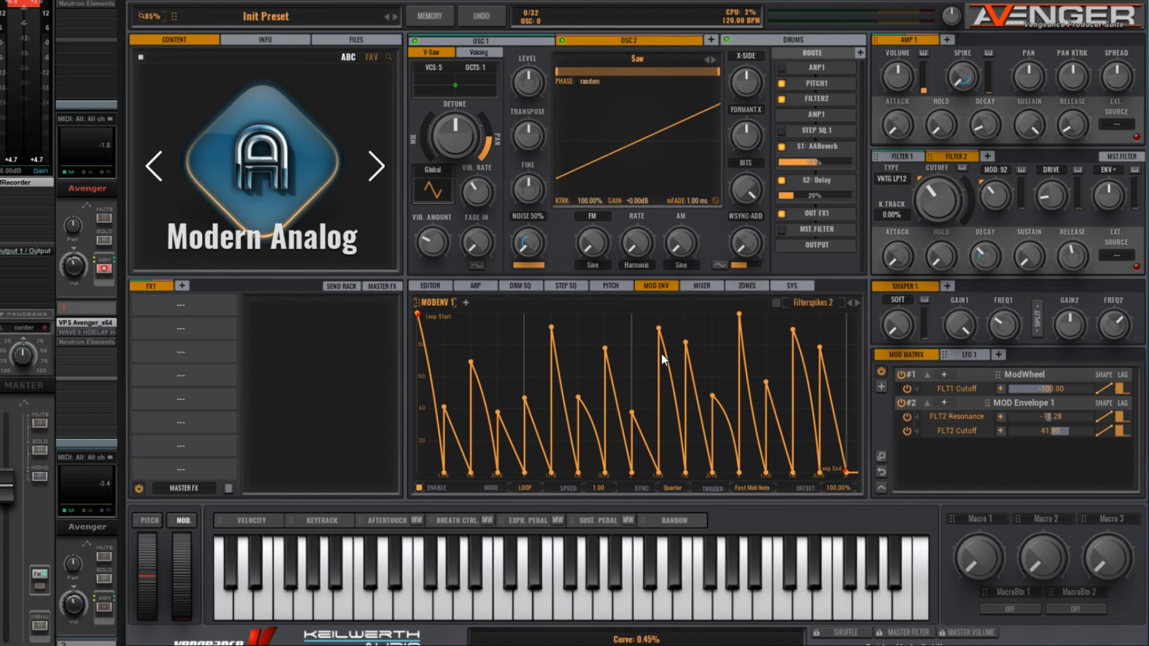
{"action": "mouse_move", "coordinate": [630, 319]}
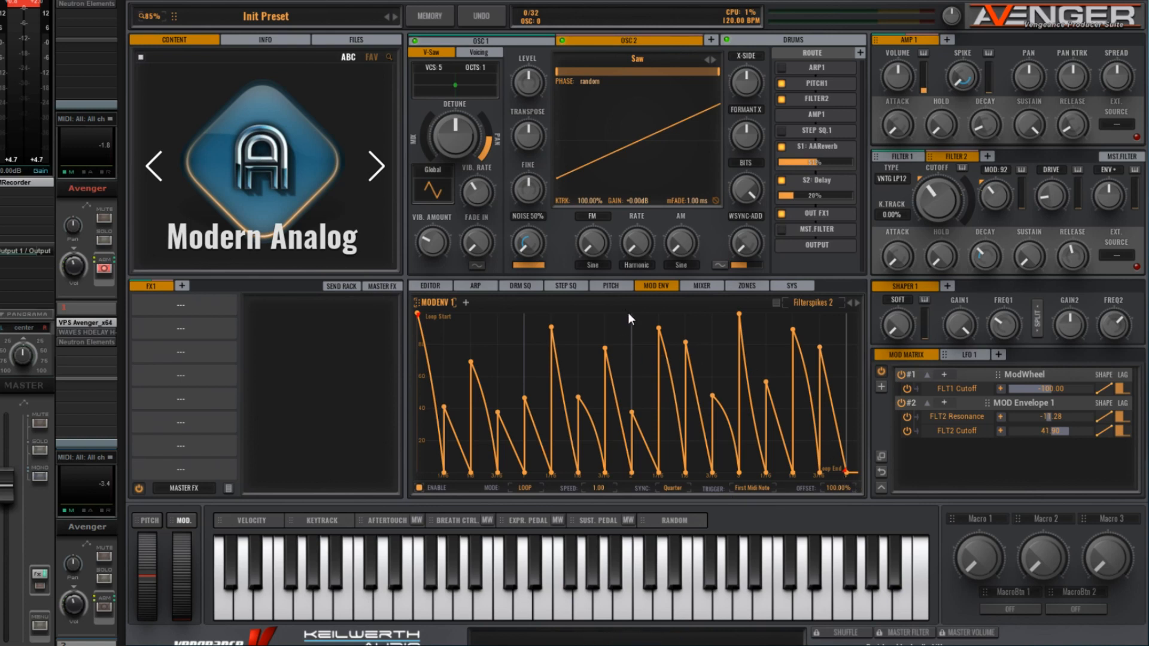
{"action": "mouse_move", "coordinate": [753, 463]}
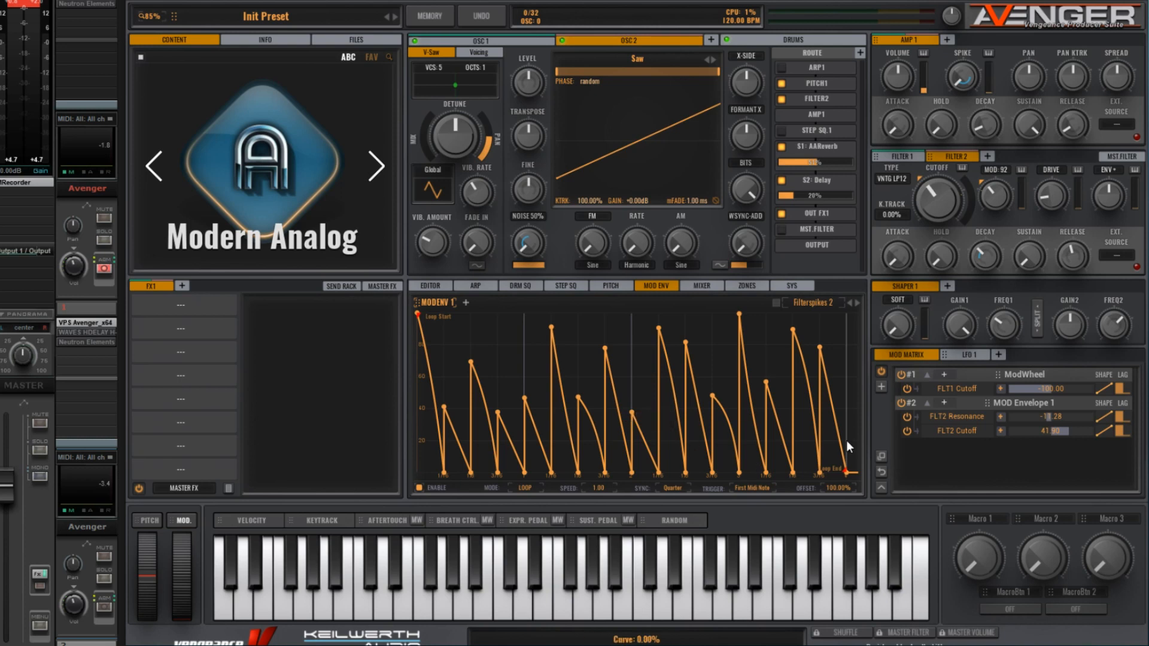
{"action": "mouse_move", "coordinate": [848, 447]}
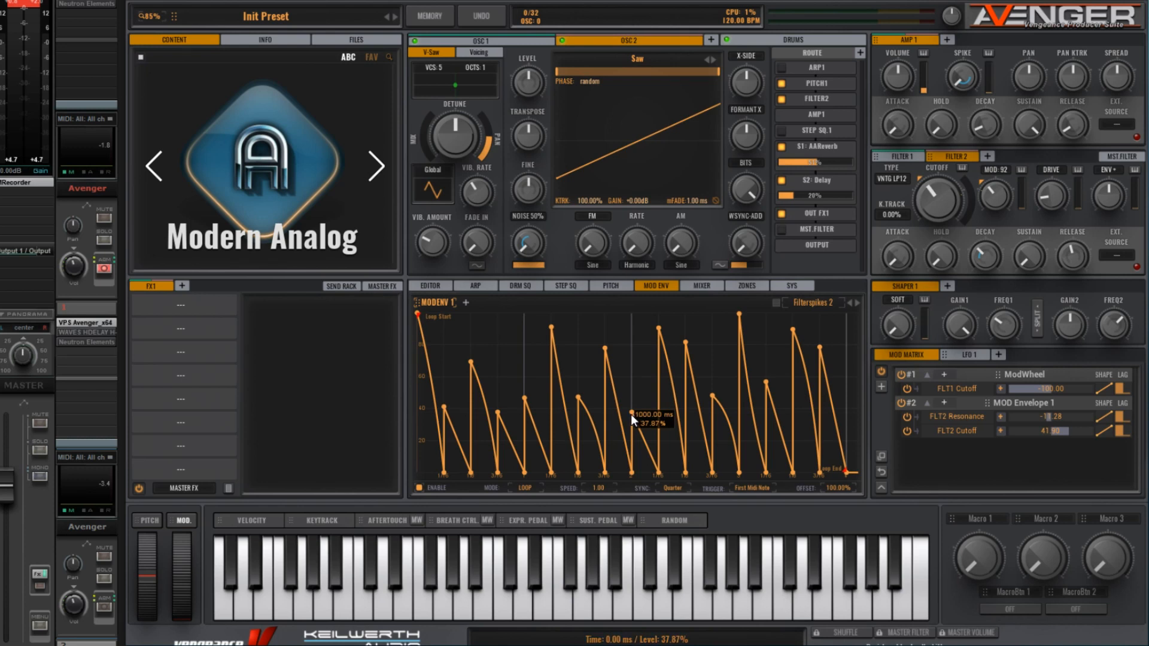
{"action": "mouse_move", "coordinate": [421, 346]}
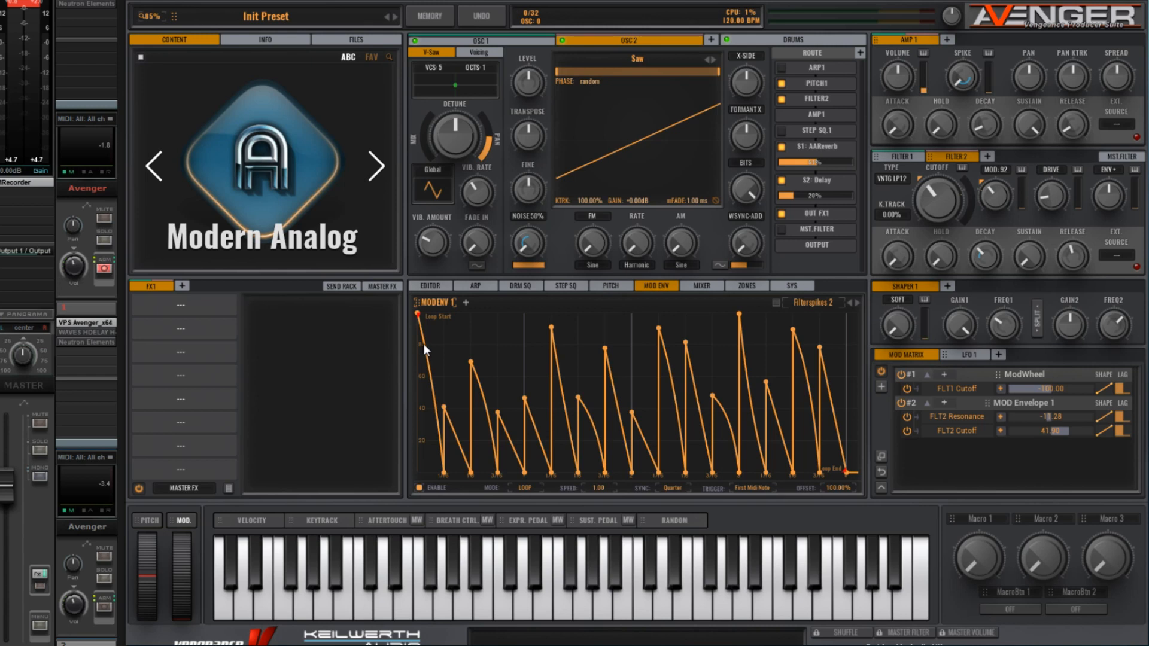
{"action": "mouse_move", "coordinate": [447, 349]}
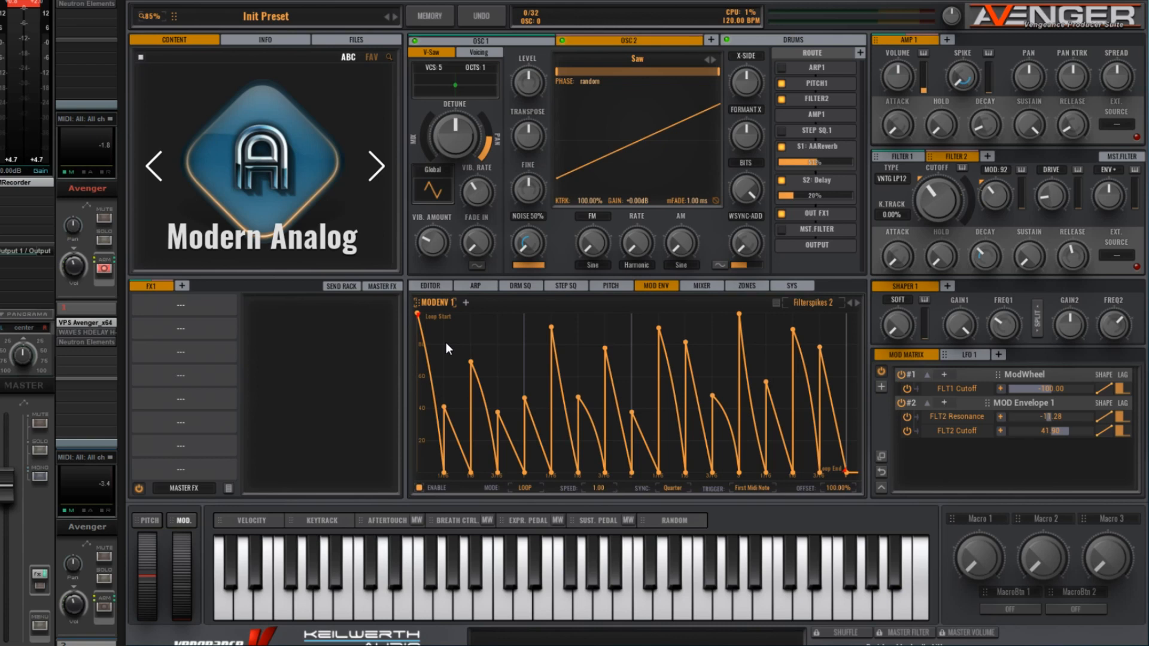
Step: Load the Funkmaster drum kit and show the oscillator and drum mixer
{"action": "left_click", "coordinate": [791, 39]}
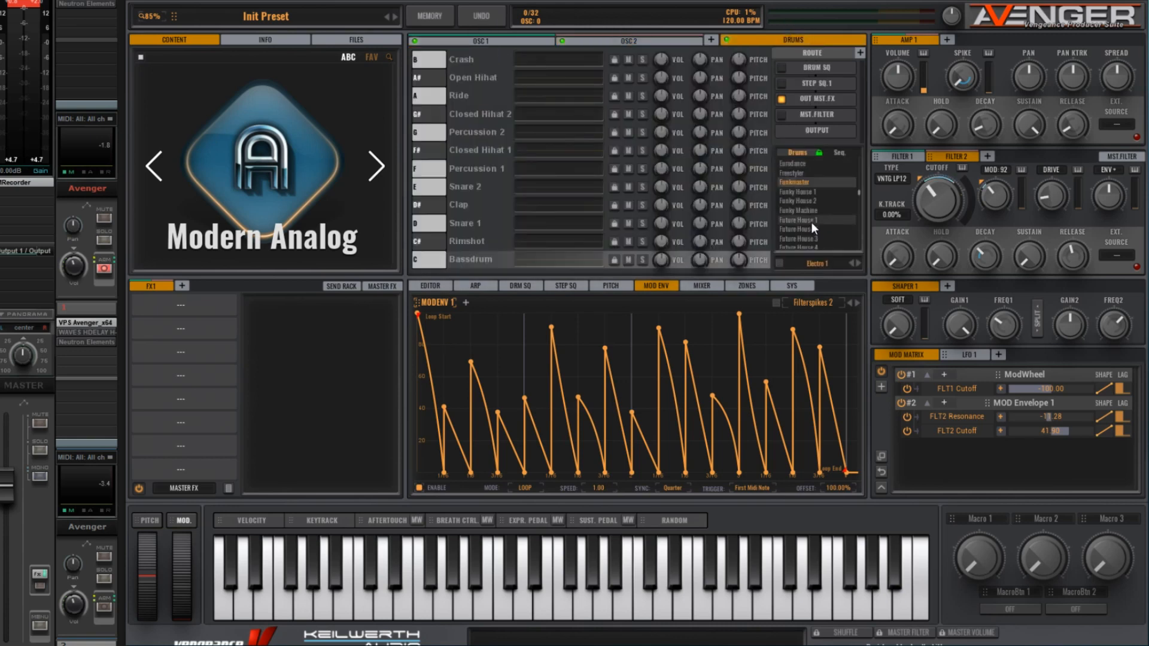
{"action": "left_click", "coordinate": [634, 39]}
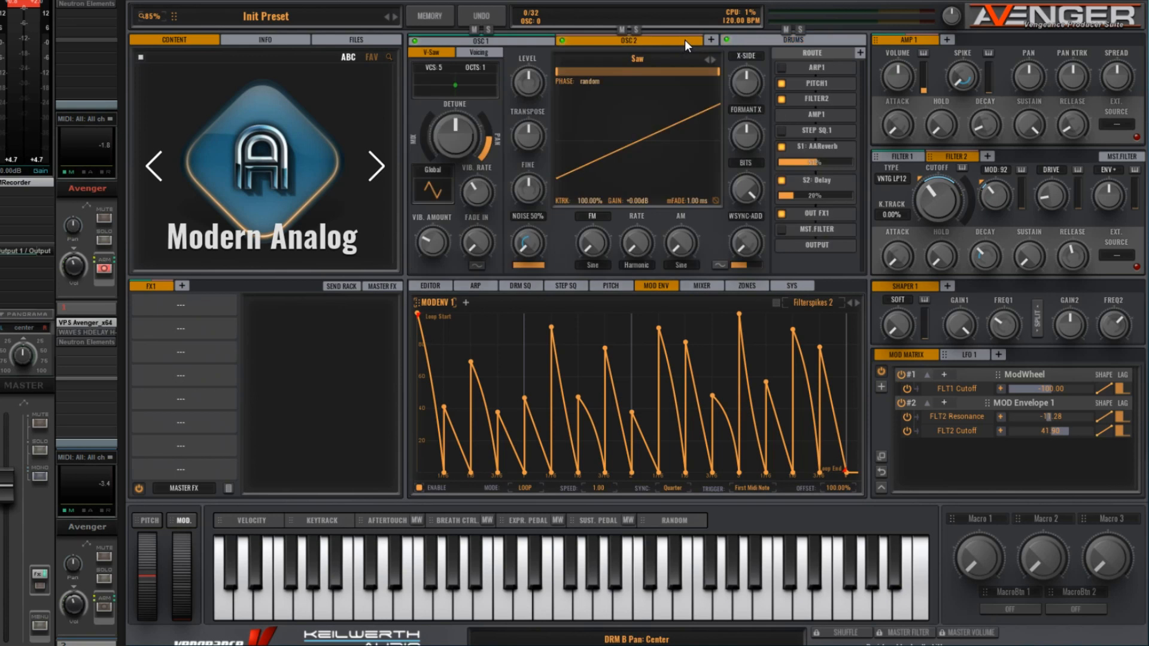
{"action": "left_click", "coordinate": [700, 287]}
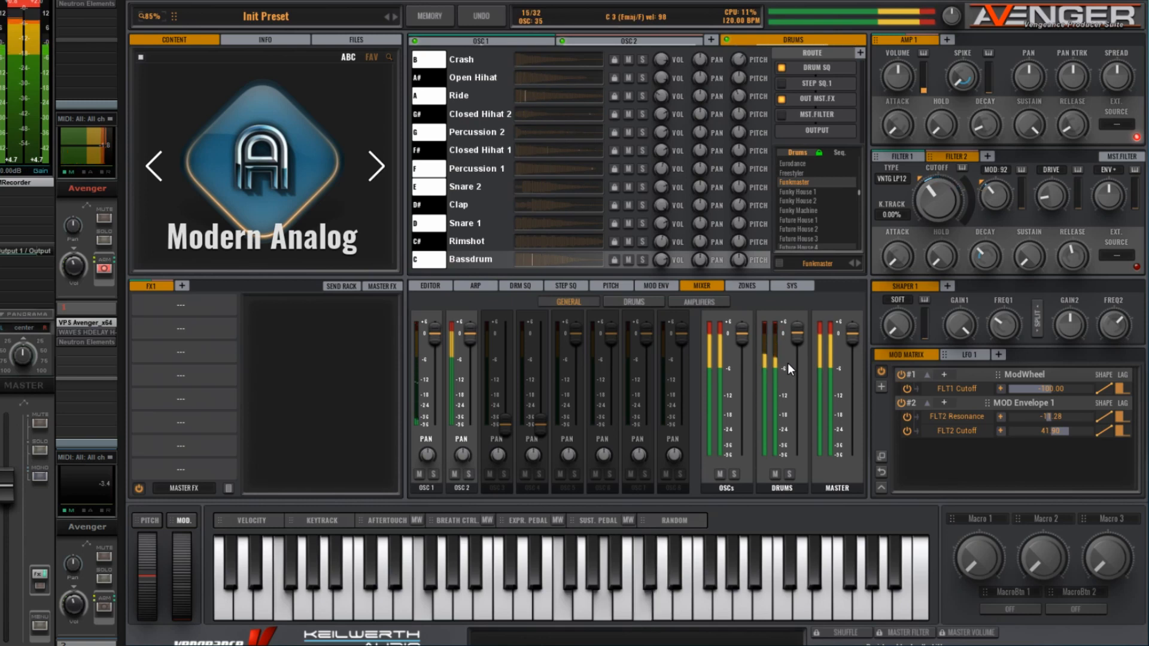
{"action": "left_click", "coordinate": [480, 39]}
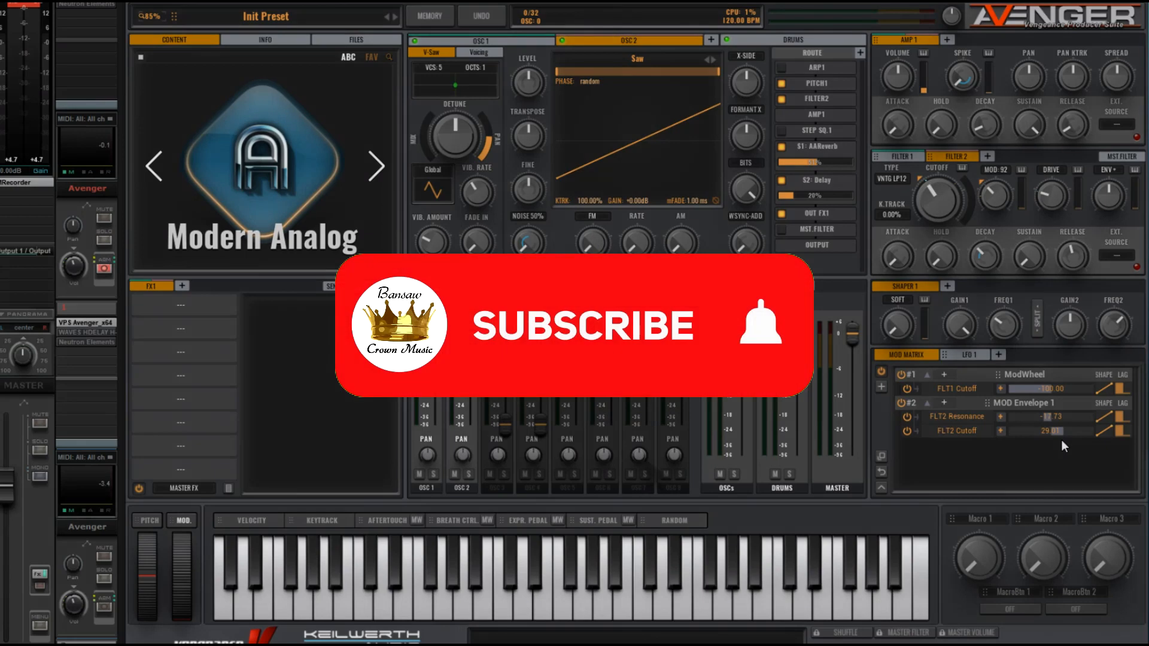
Step: Reduce MOD Envelope 1 depths on FLT2 cutoff (about 29) and resonance (about -12.7)
{"action": "left_click", "coordinate": [575, 326]}
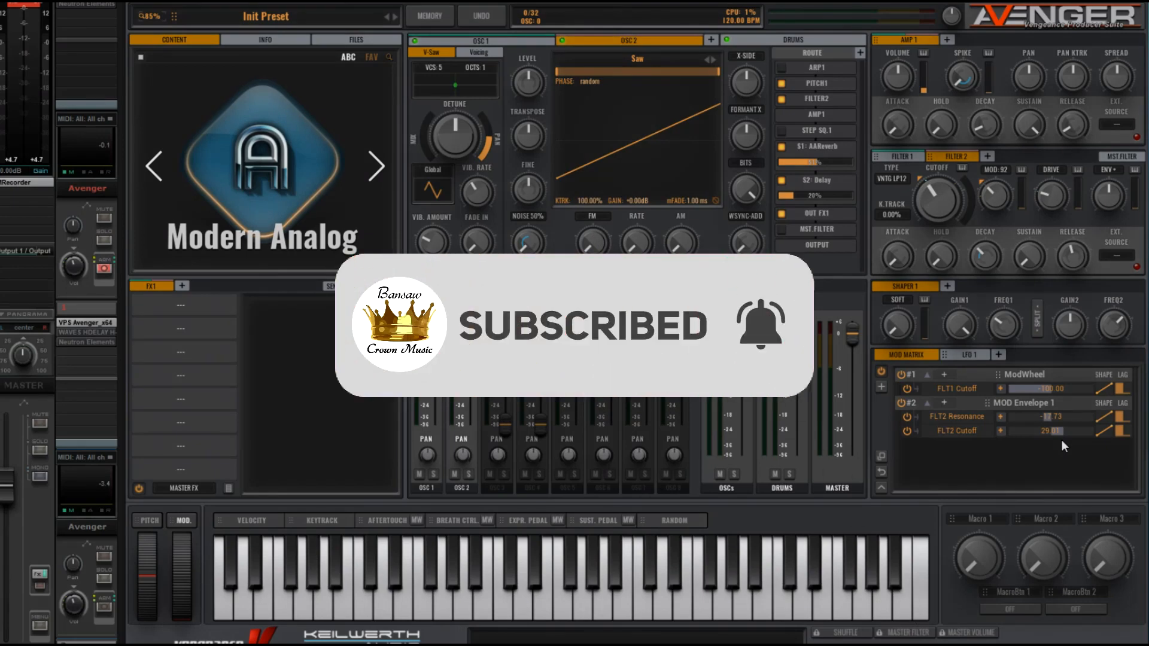